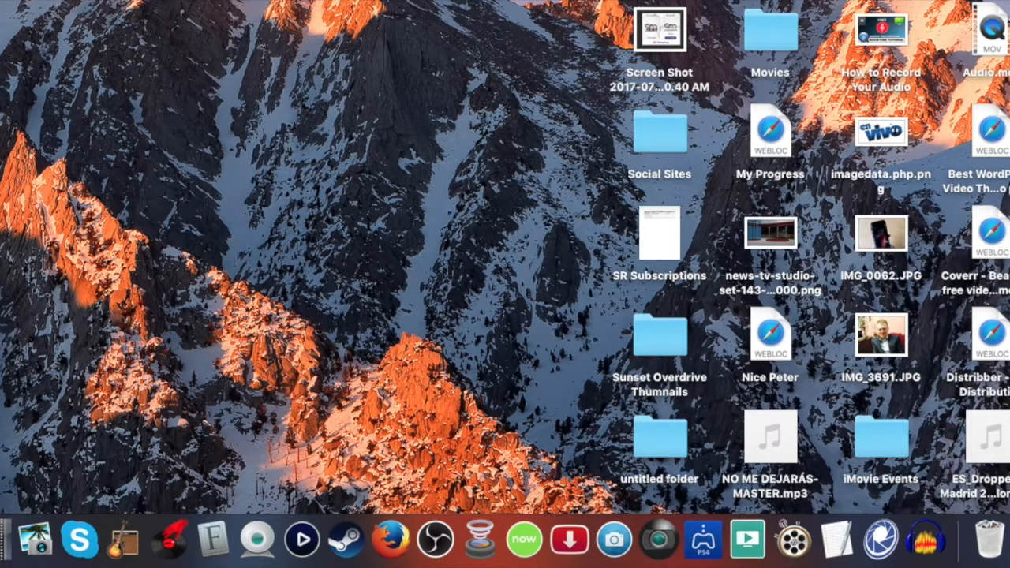
mouse_move(583, 354)
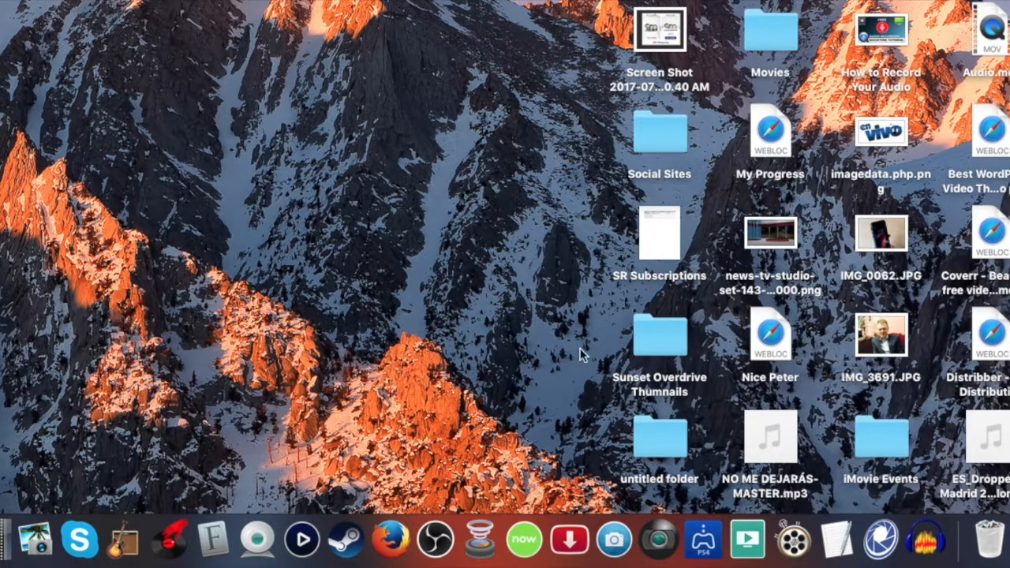
mouse_move(513, 121)
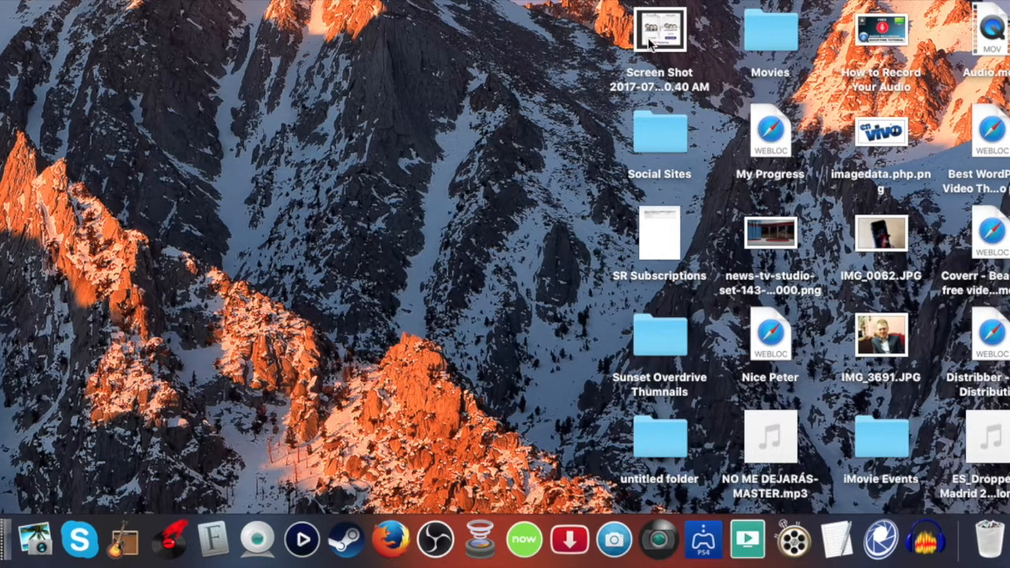
Move the July 2017 screenshot file from the desktop to the Trash
left_click(659, 32)
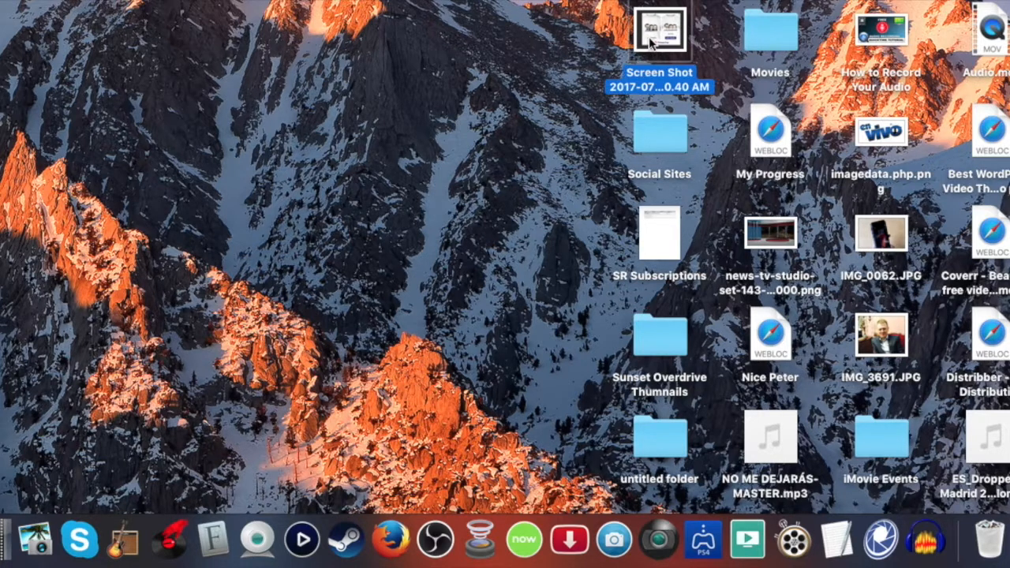
right_click(658, 32)
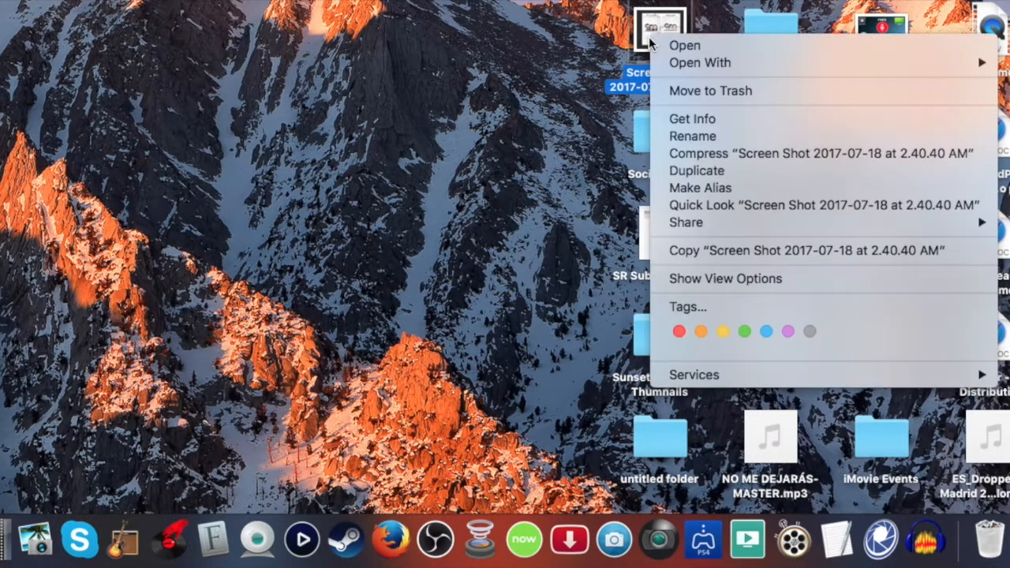
mouse_move(673, 268)
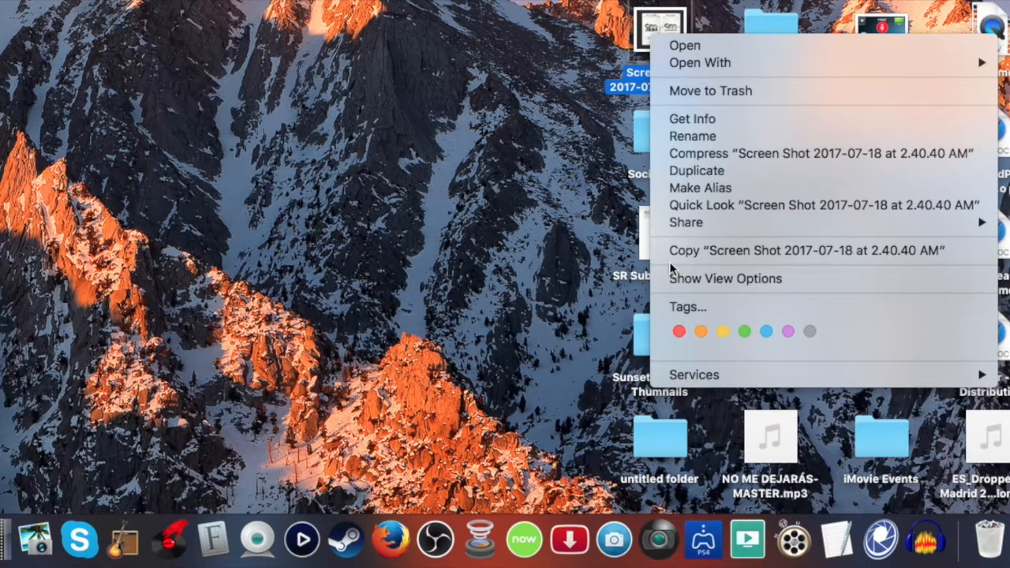
mouse_move(702, 91)
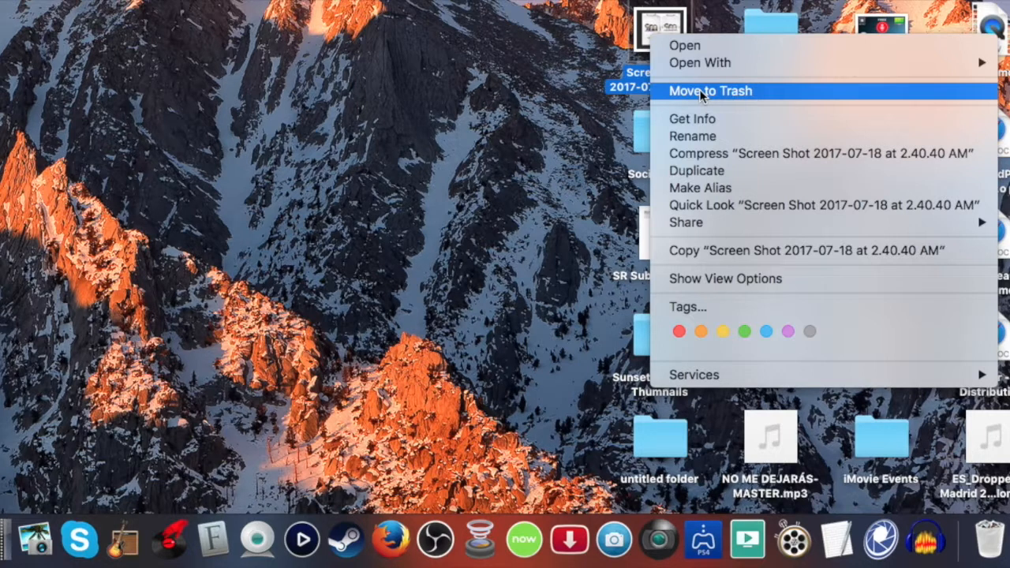
mouse_move(570, 67)
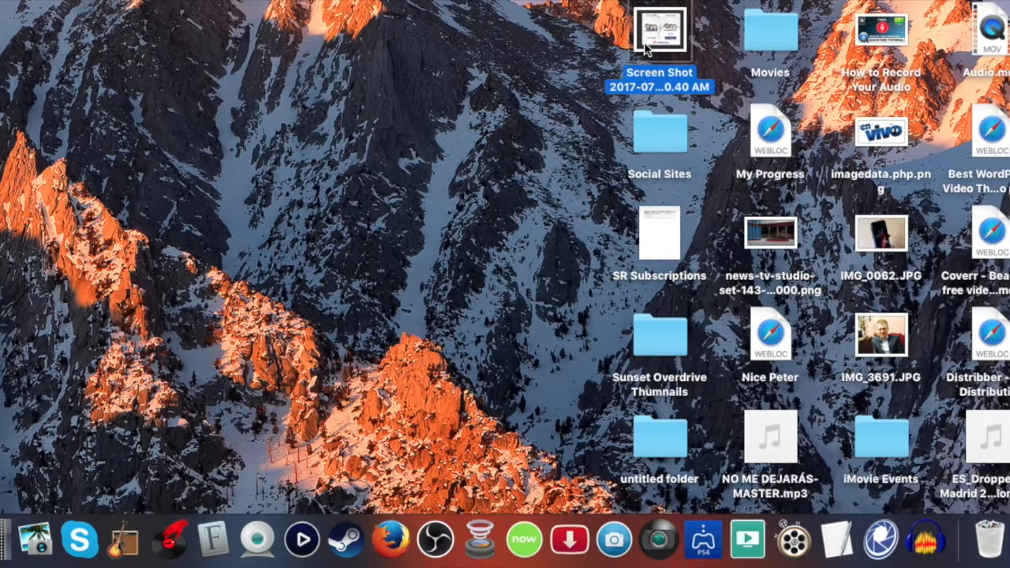
mouse_move(607, 55)
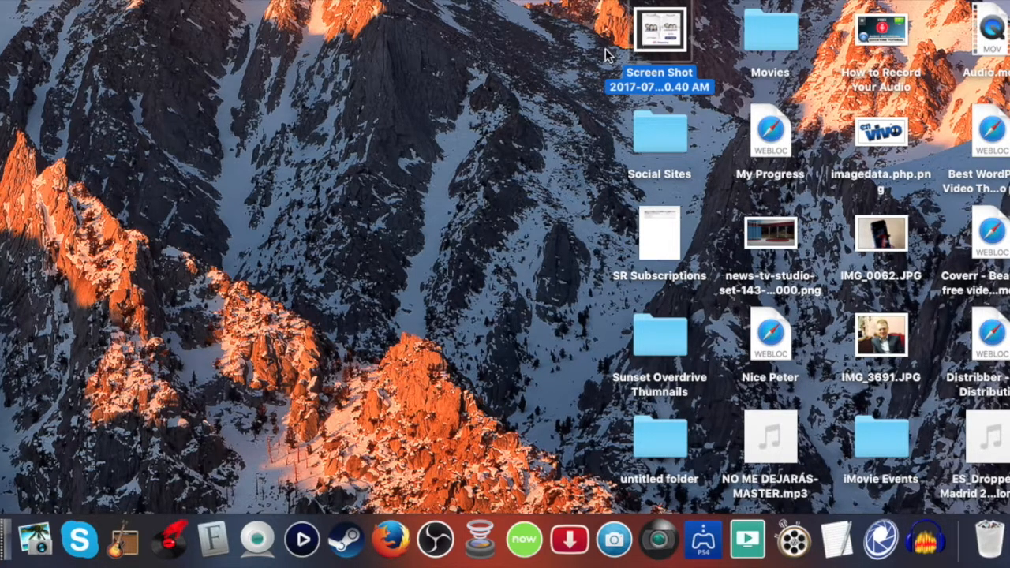
mouse_move(612, 47)
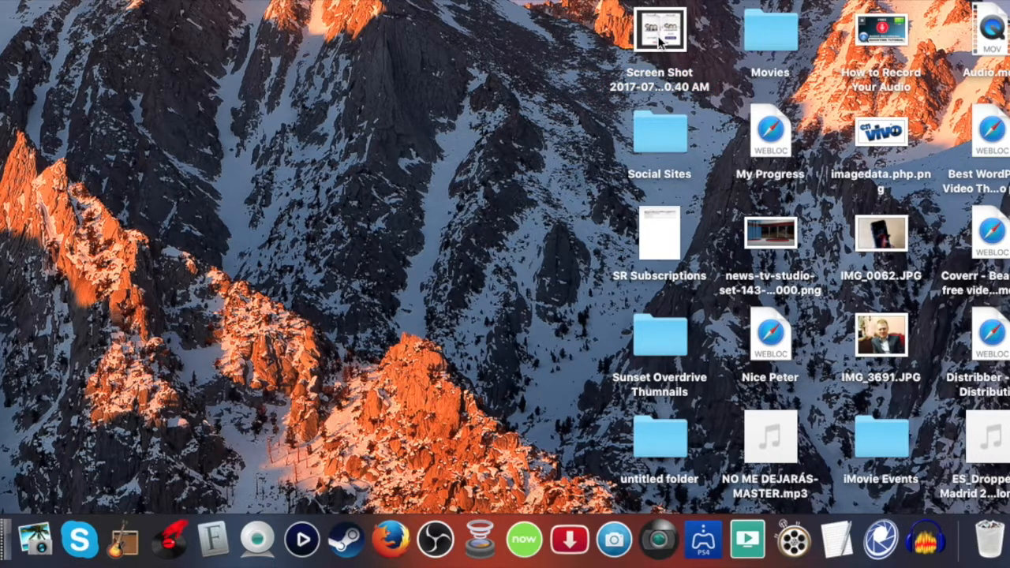
right_click(660, 29)
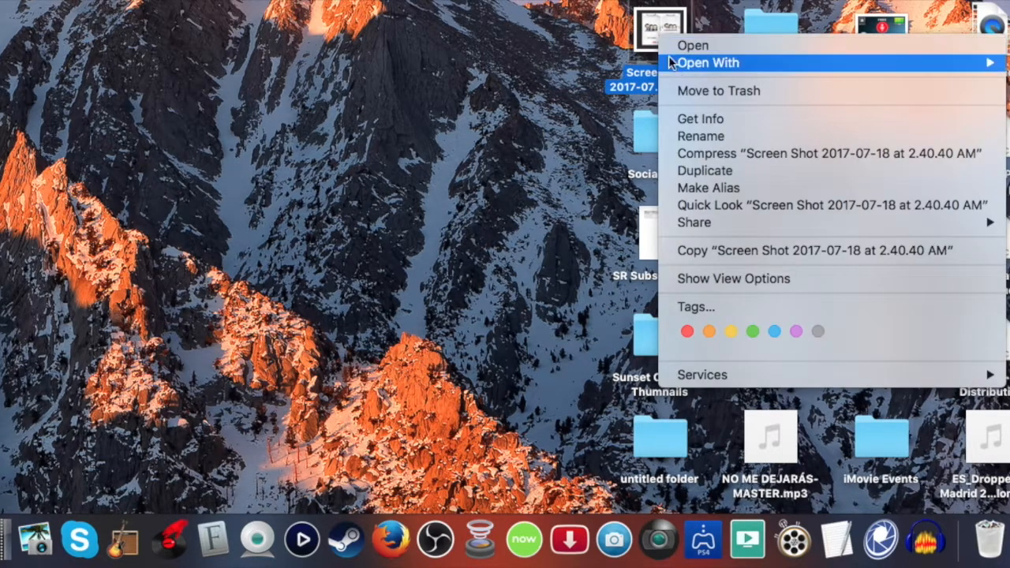
mouse_move(653, 41)
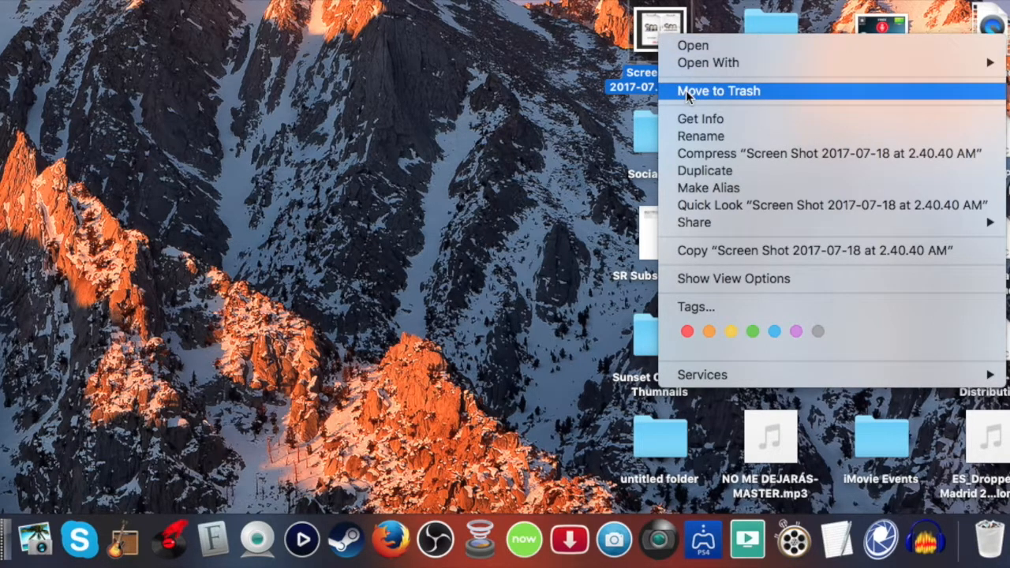
left_click(718, 90)
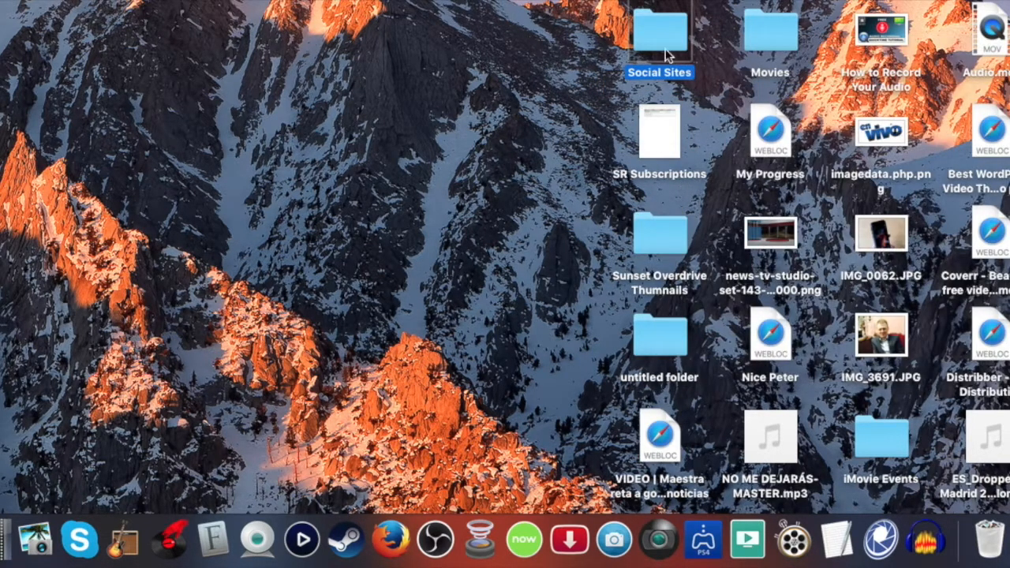
mouse_move(906, 412)
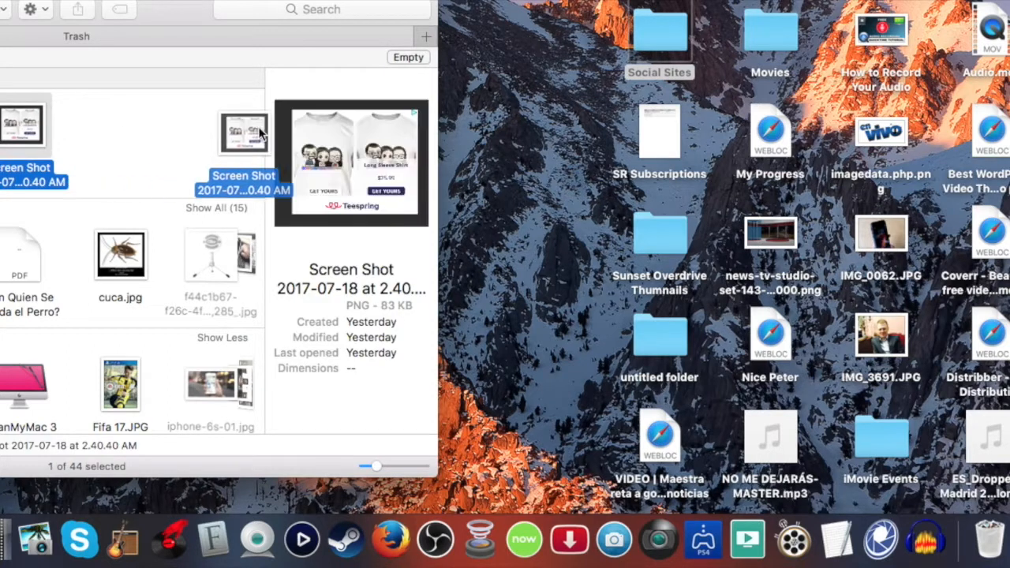
Drag the screenshot from the Trash back to the desktop, then trash it again
left_click_drag(243, 132, 523, 144)
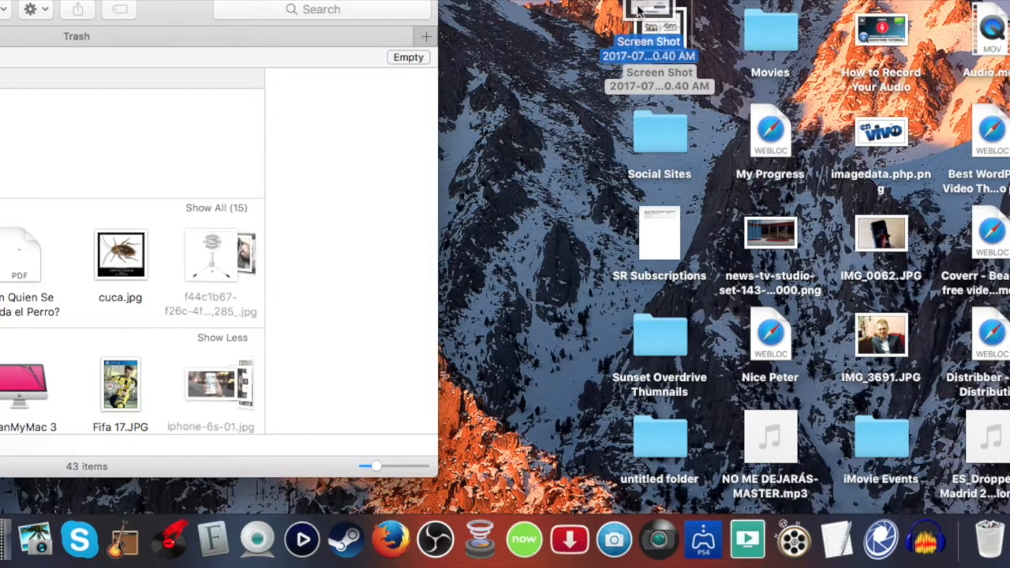
right_click(659, 27)
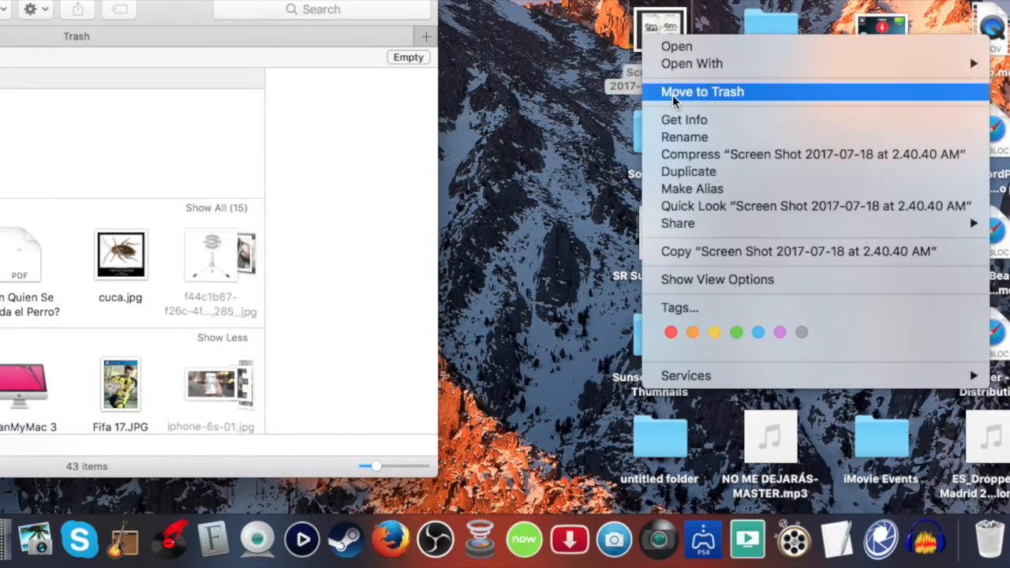
left_click(701, 92)
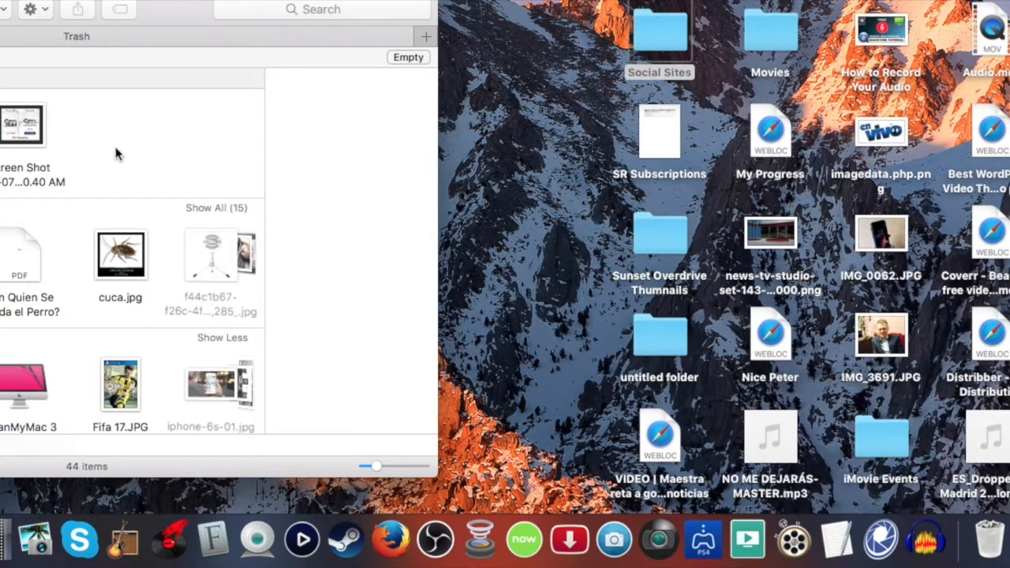
mouse_move(52, 136)
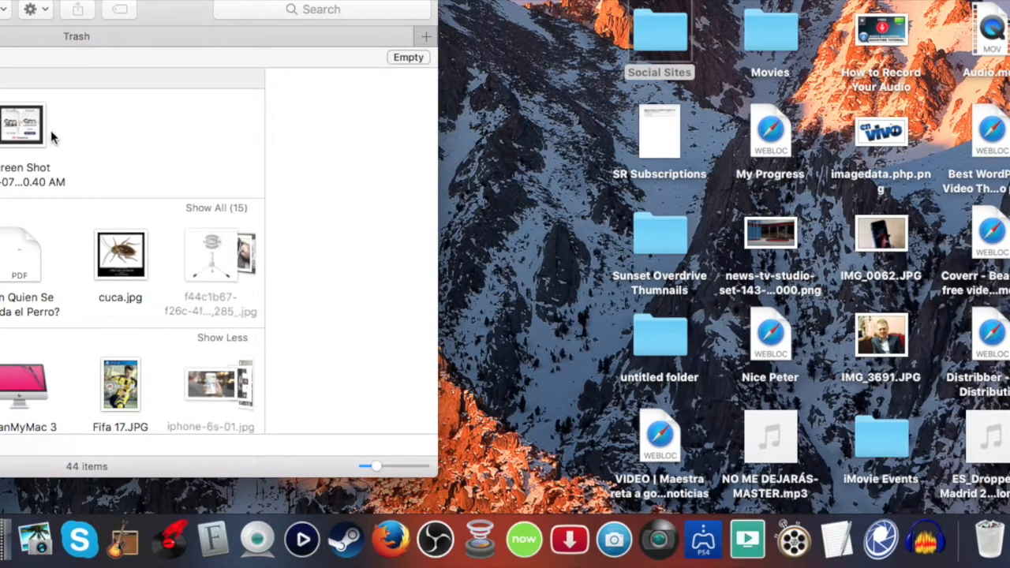
mouse_move(54, 132)
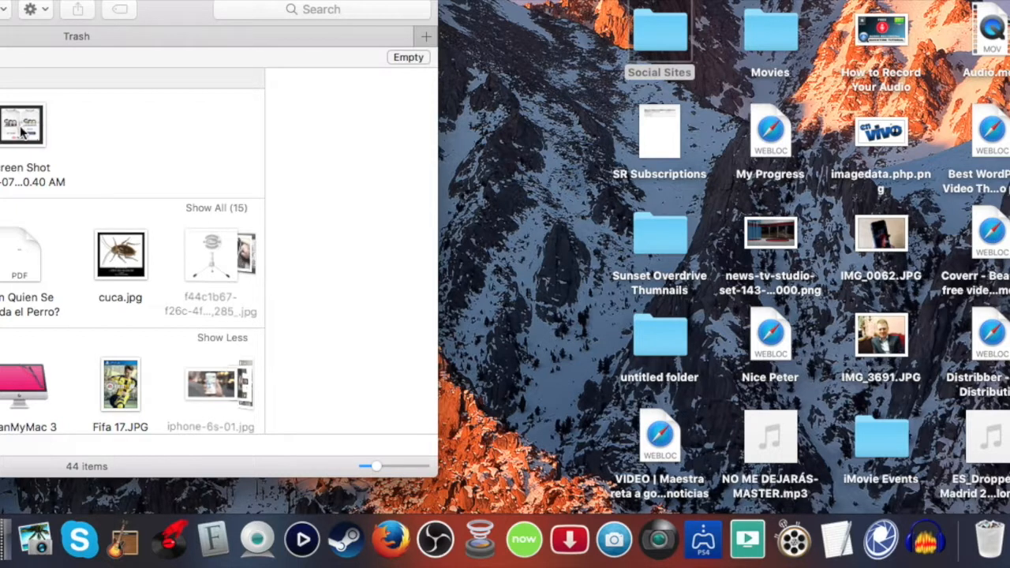
Select the trashed screenshot inside the Trash window
left_click(23, 127)
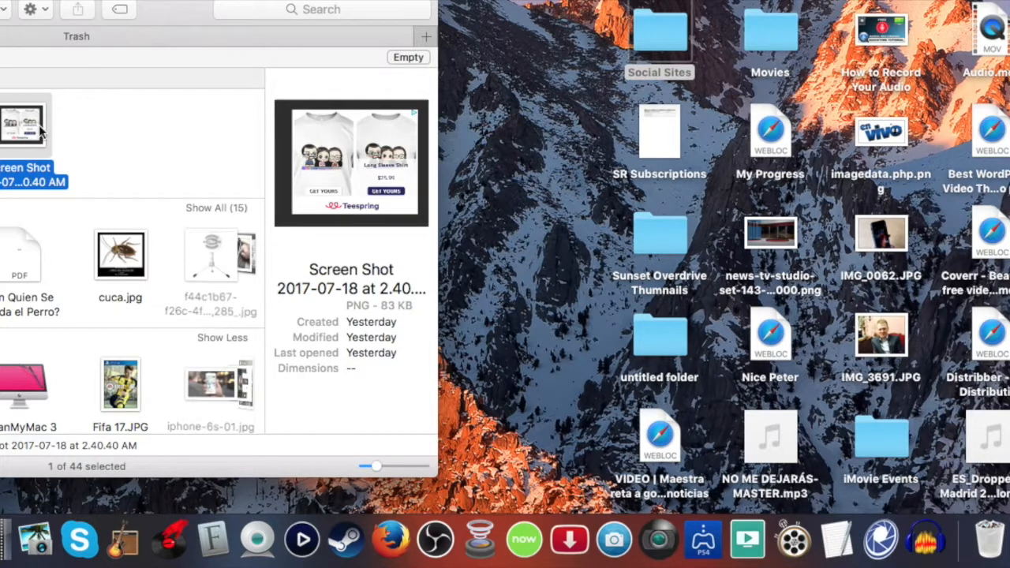
mouse_move(32, 123)
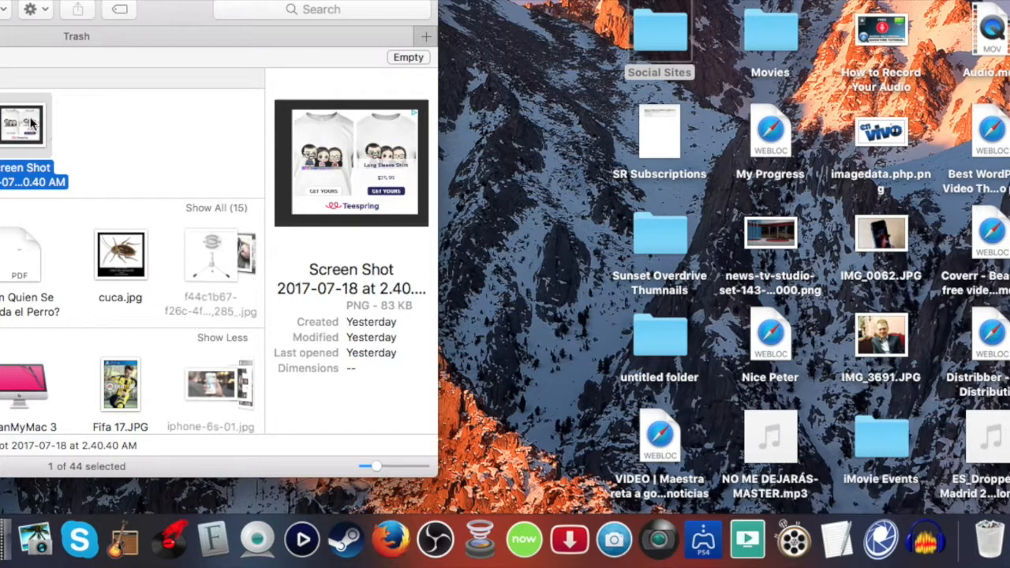
mouse_move(48, 264)
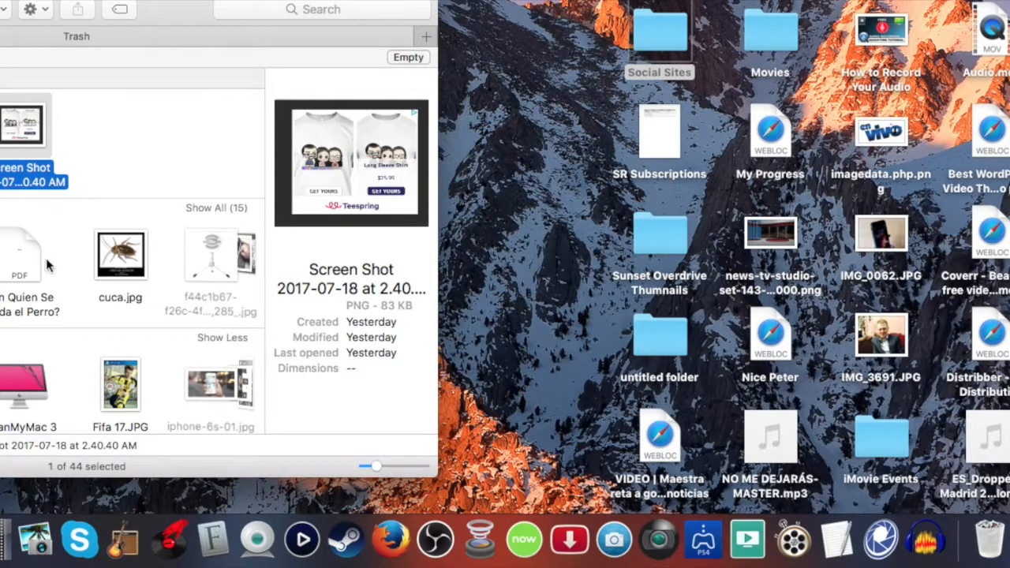
mouse_move(118, 207)
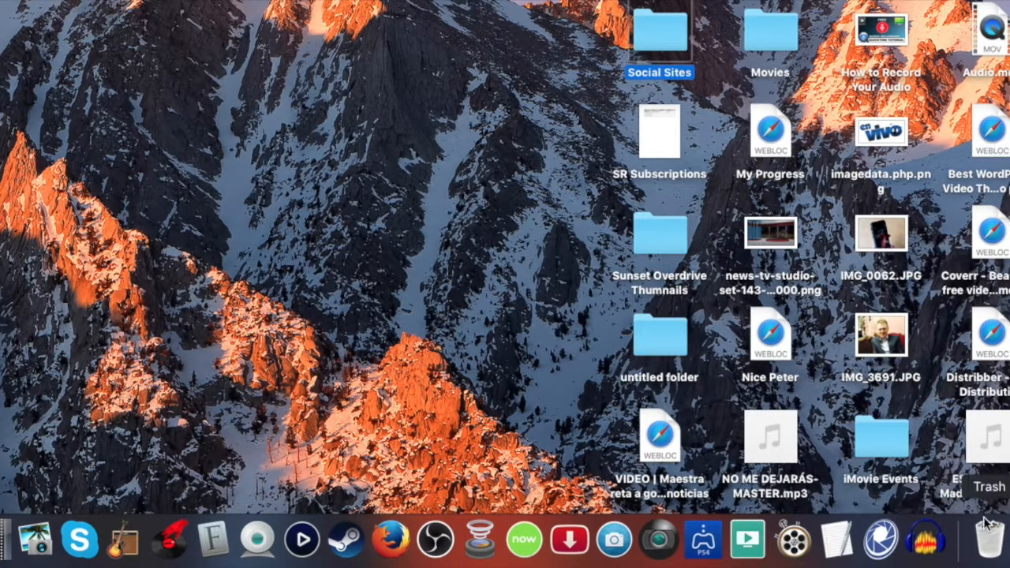
Choose Empty Trash from the Dock Trash icon's menu
right_click(986, 539)
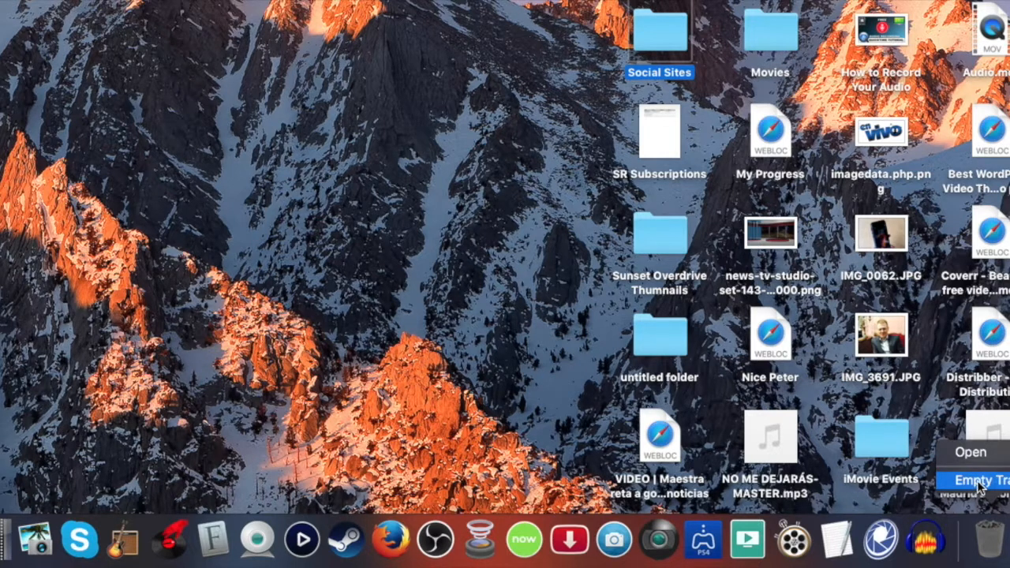
left_click(978, 480)
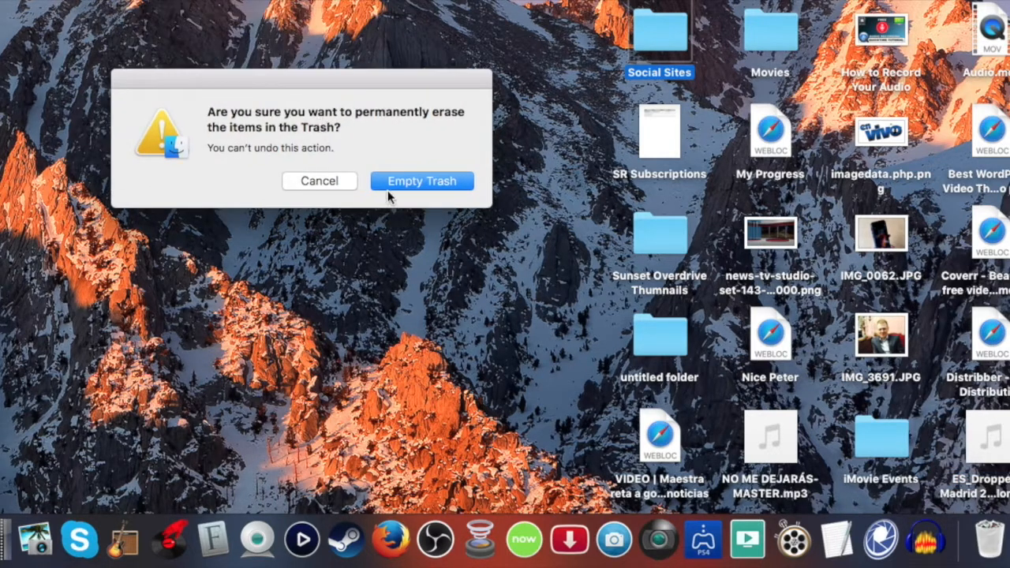
mouse_move(422, 185)
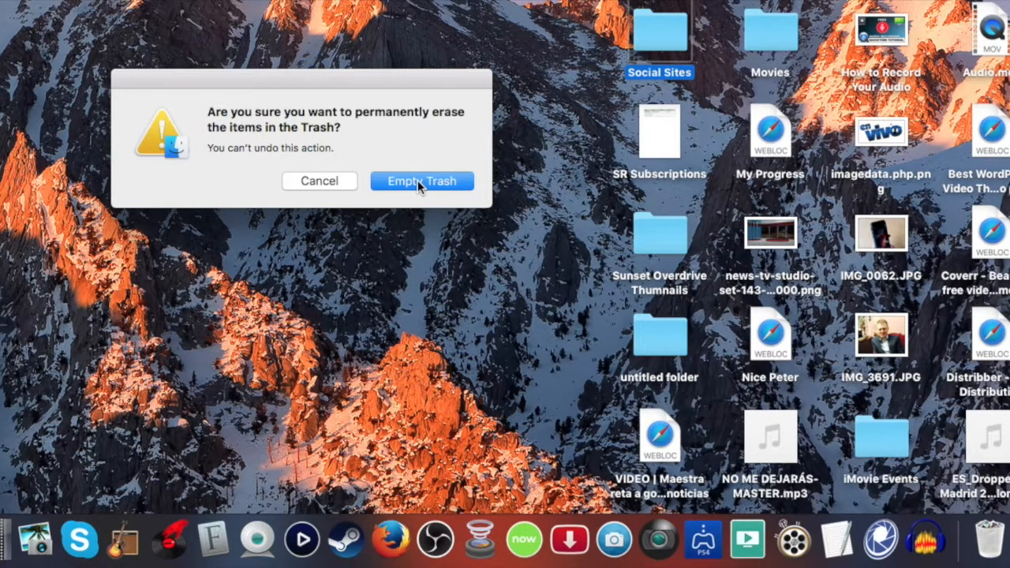
Dismiss the erase warning, leaving the Trash with its 44 items
left_click(422, 180)
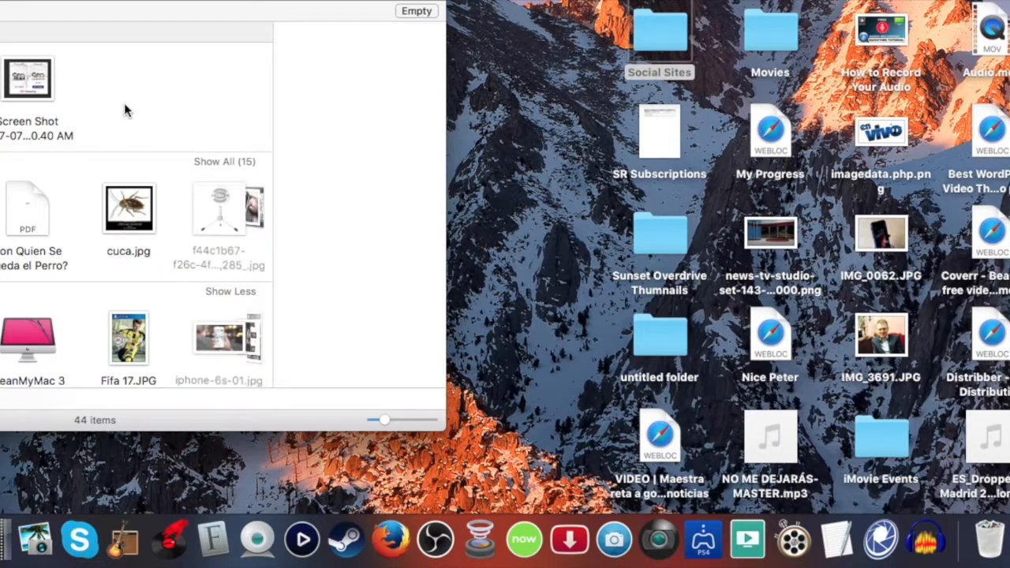
mouse_move(116, 103)
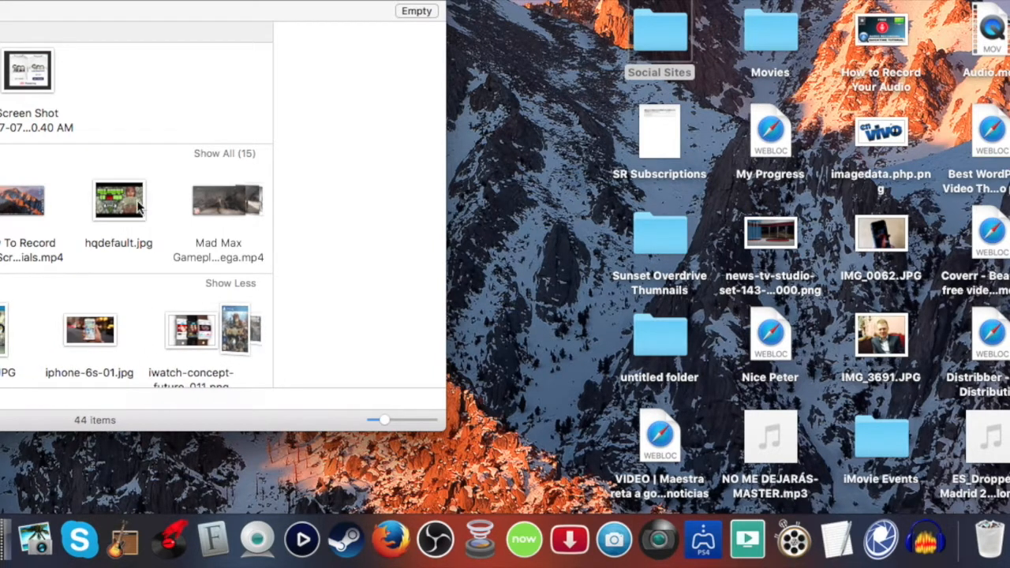
mouse_move(130, 134)
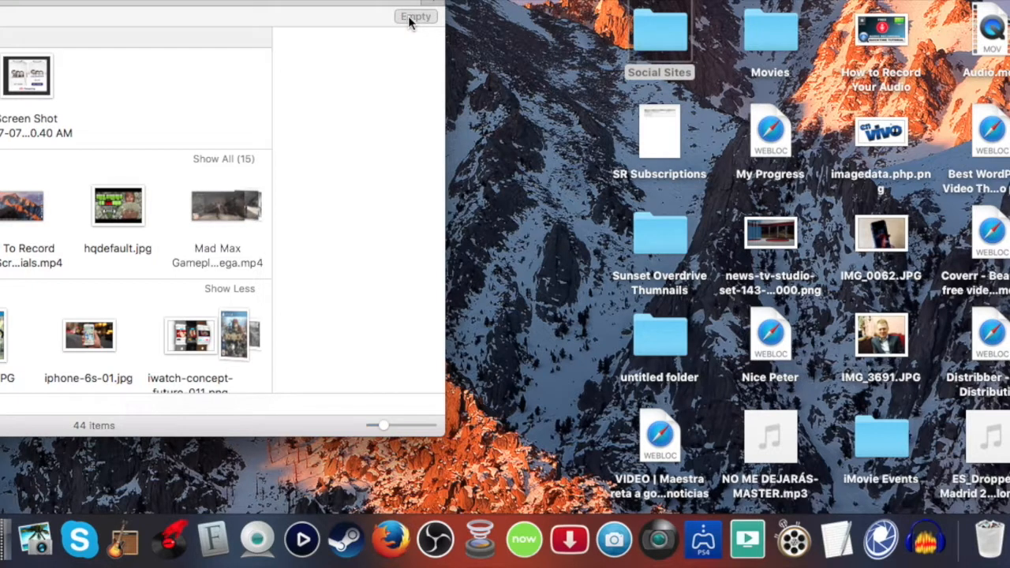
Empty the Trash, confirm the erase, and reopen it to verify 0 items
left_click(414, 15)
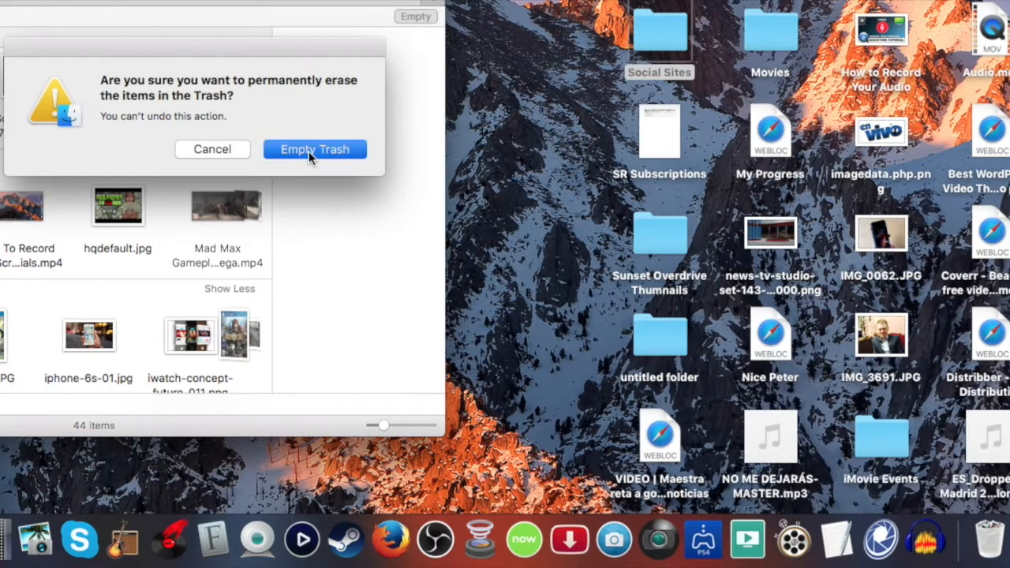
left_click(313, 149)
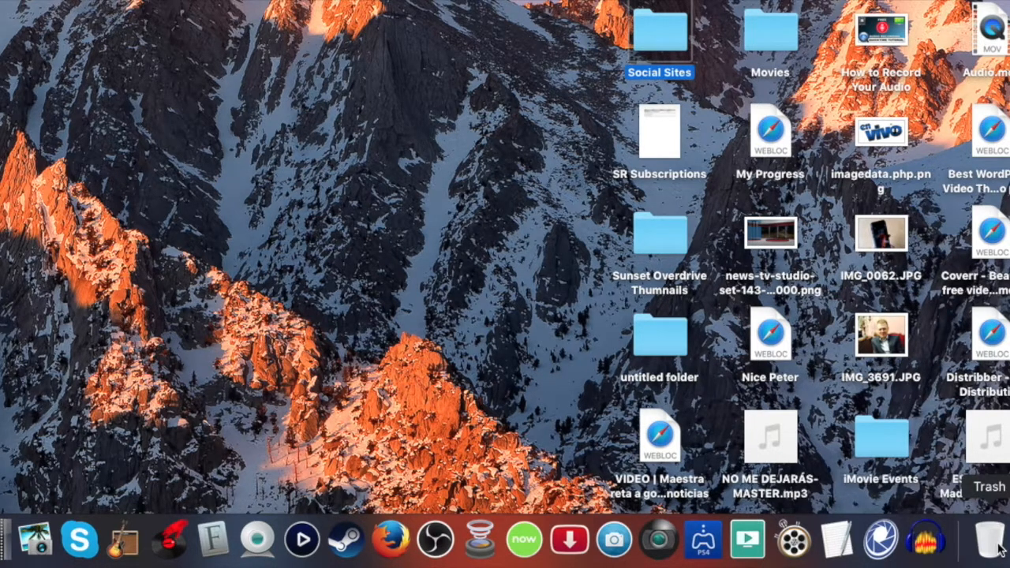
left_click(995, 538)
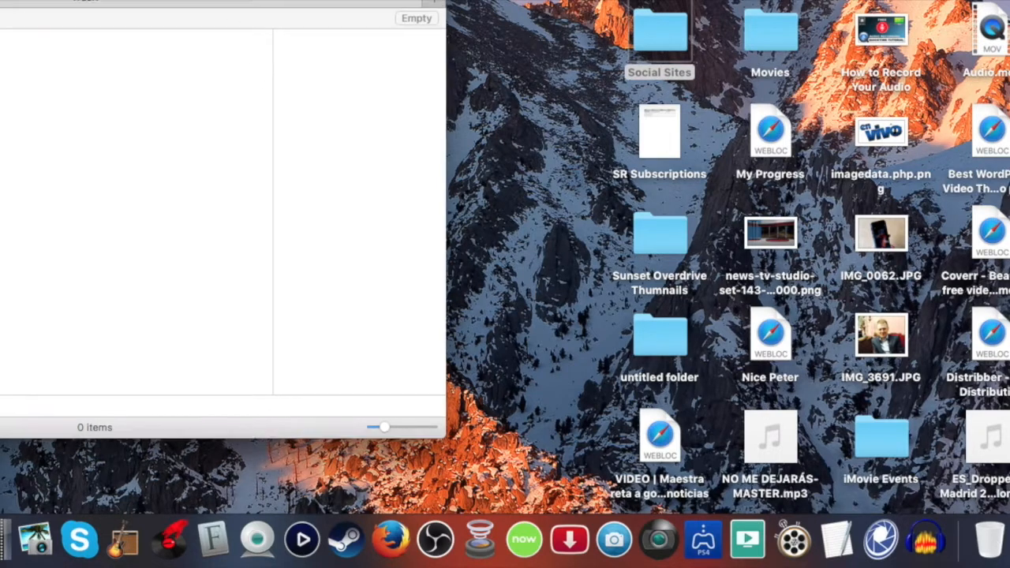